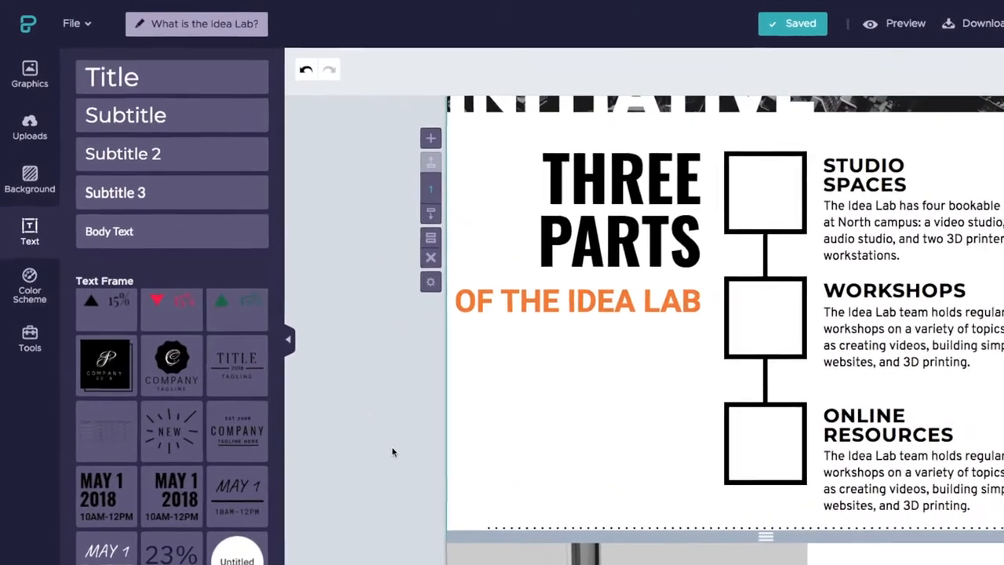
- Show the Graphics panel with Shapes & Icons, Lines, Photos and Photo Frame
click(28, 75)
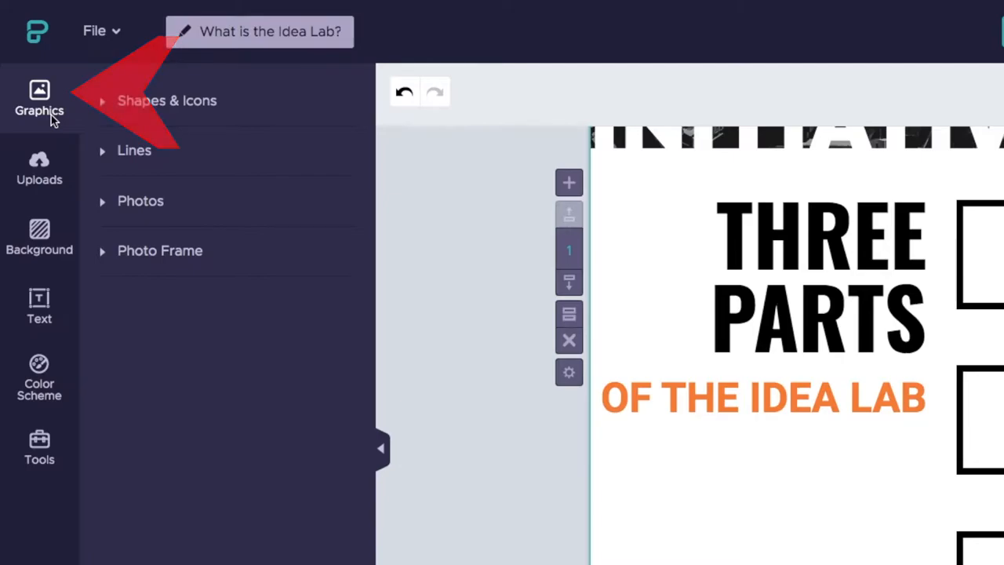
click(39, 306)
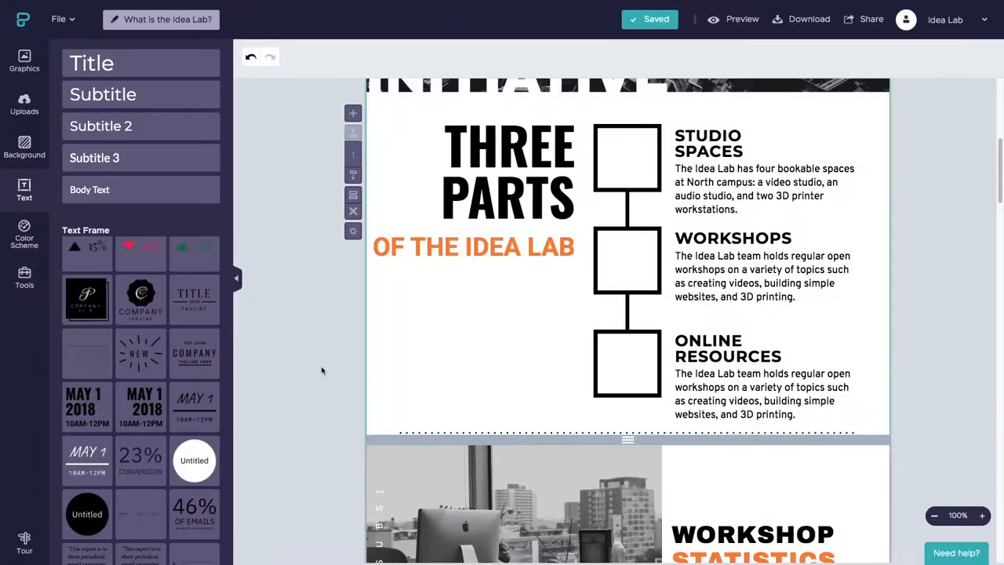
click(23, 61)
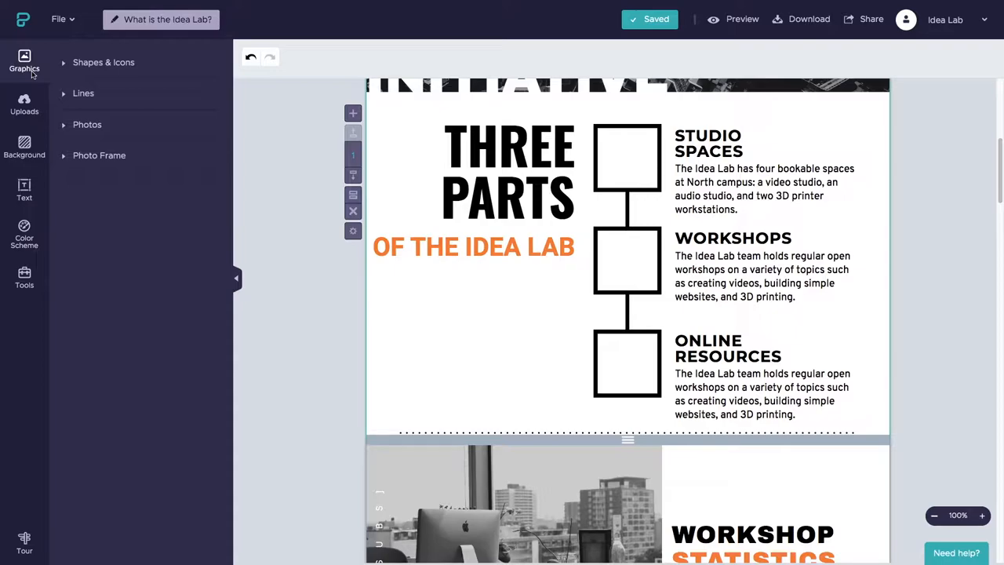
mouse_move(44, 75)
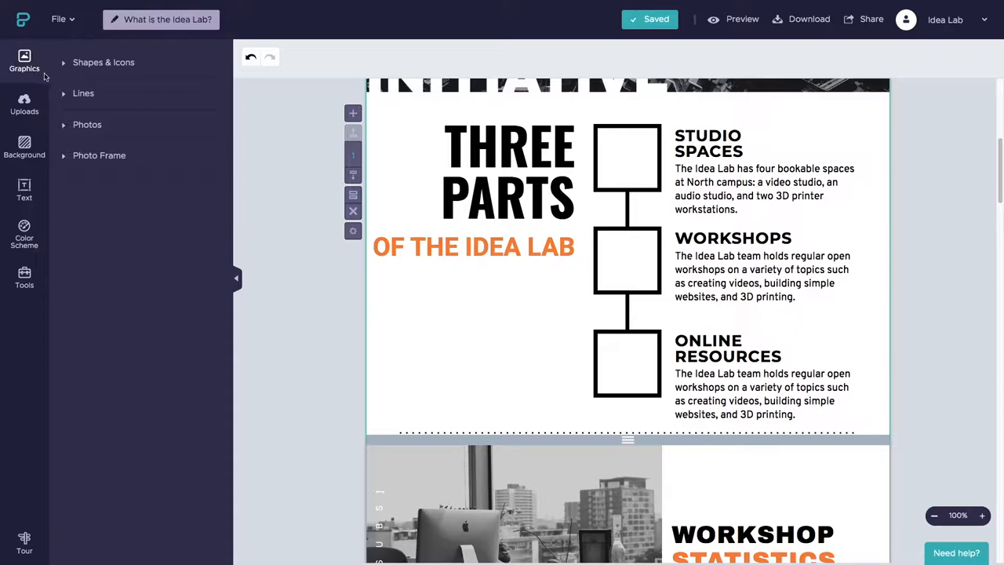
- Search Shapes & Icons for 'microphone' and place a microphone icon in the Studio Spaces box
click(103, 63)
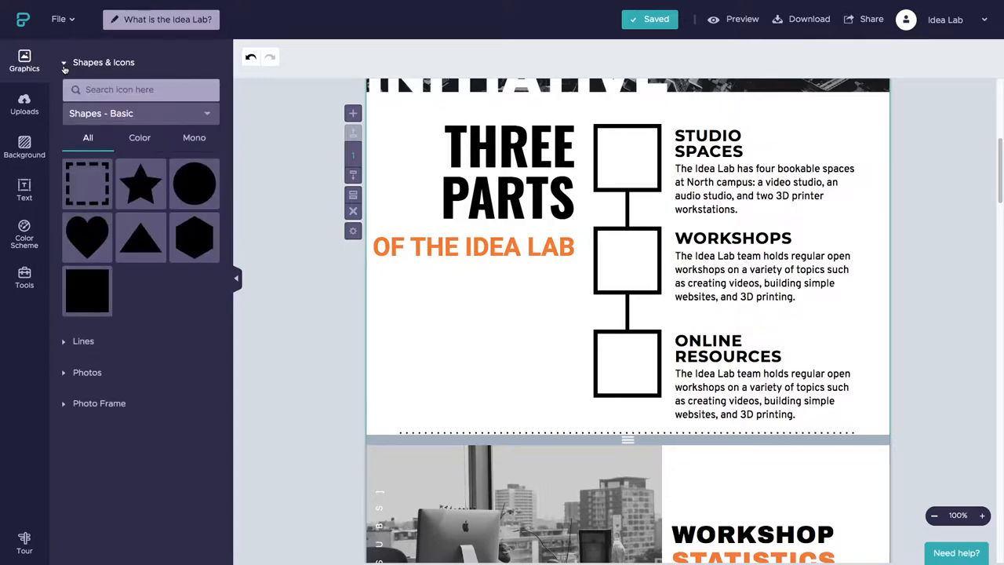
click(141, 88)
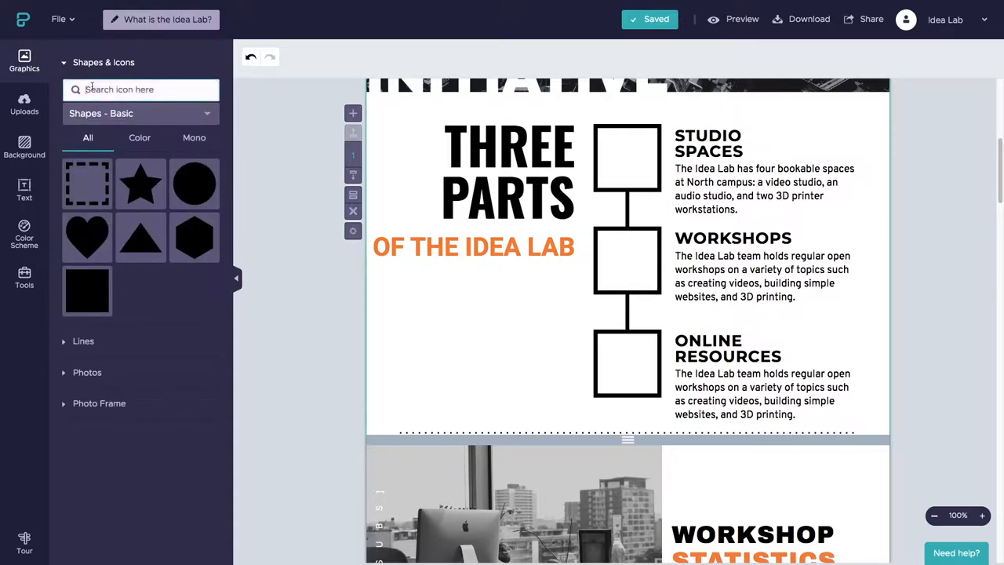
text(microphone)
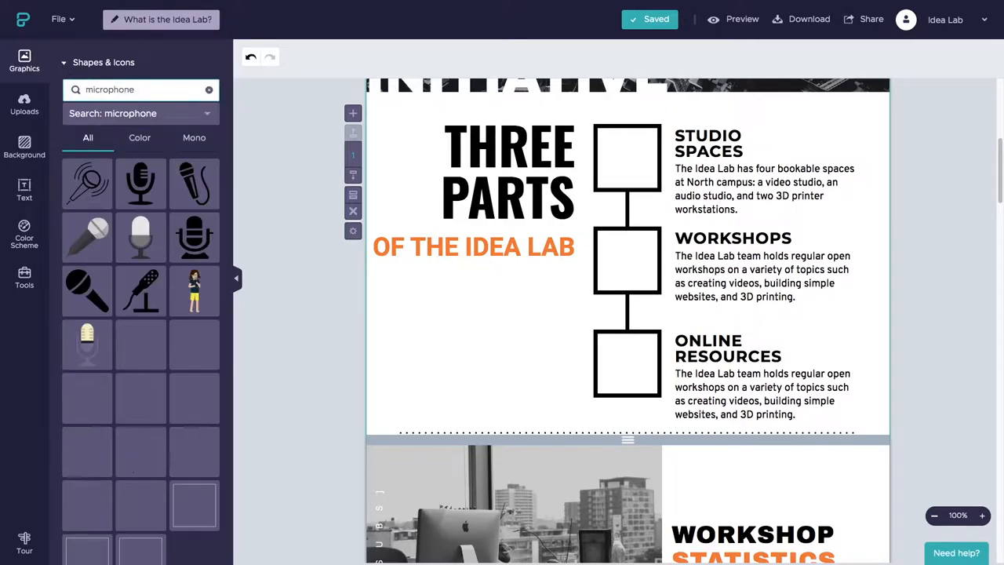
scroll(down, 3)
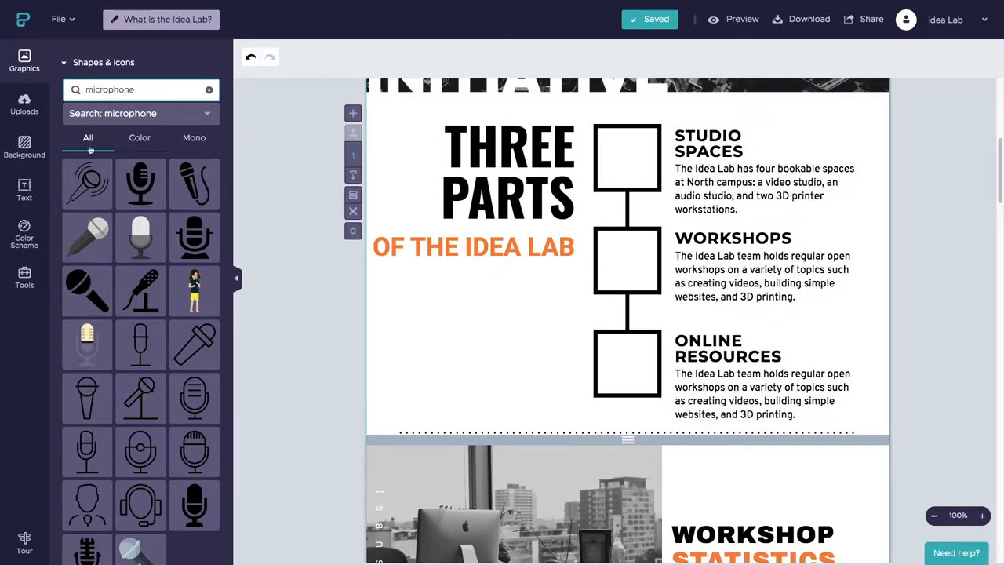
click(194, 505)
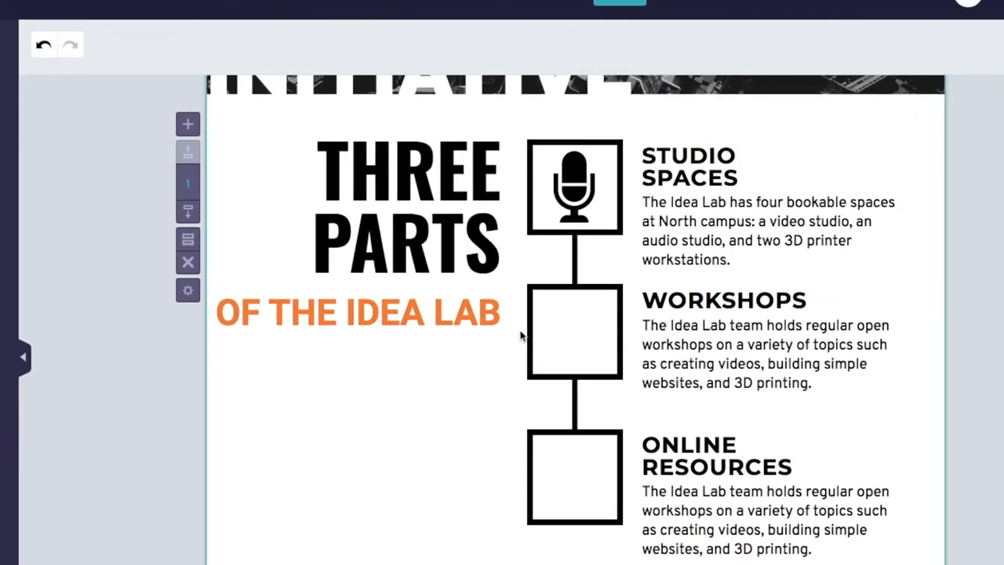
- Recolour the microphone icon from black to the orange service colour
click(574, 187)
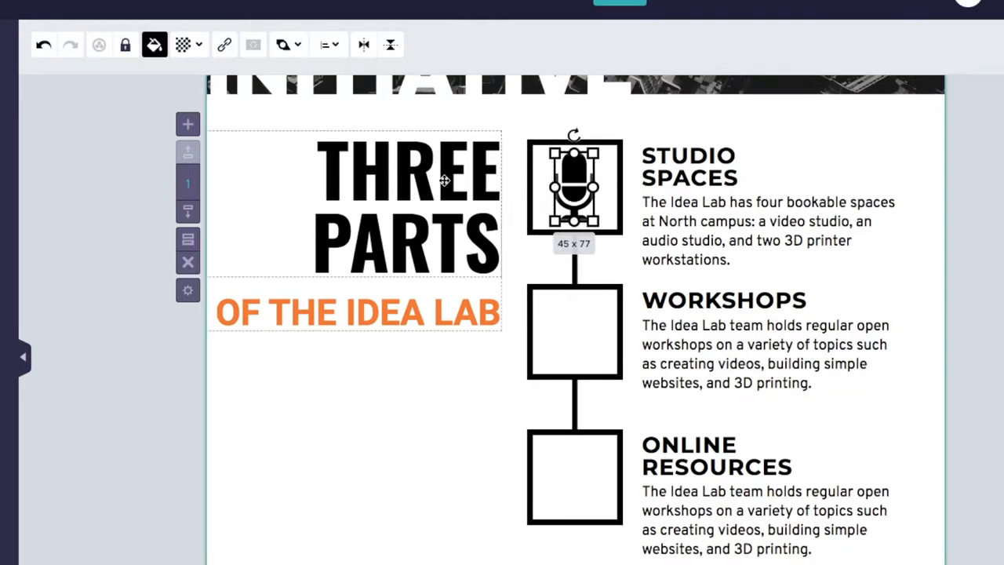
mouse_move(153, 44)
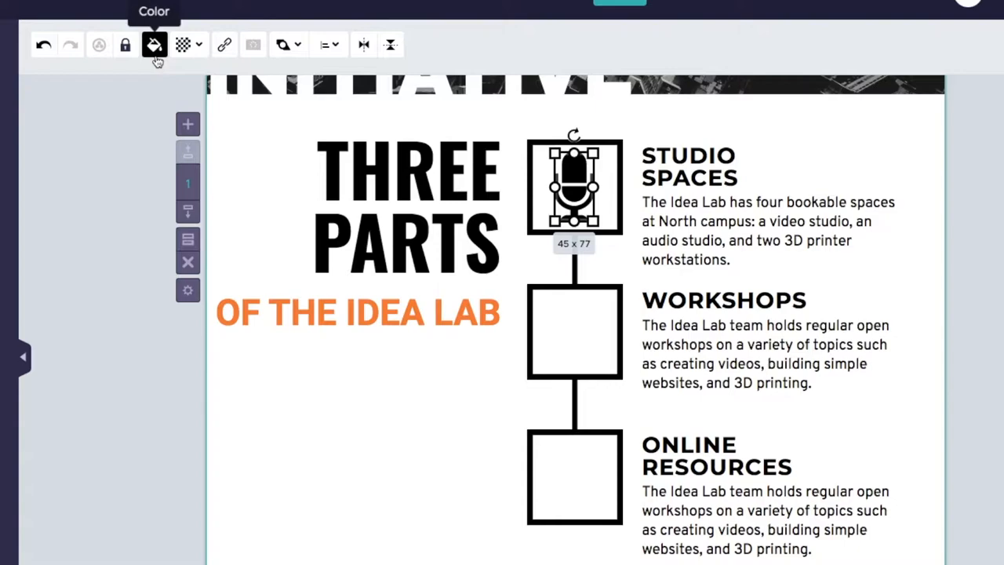
click(154, 44)
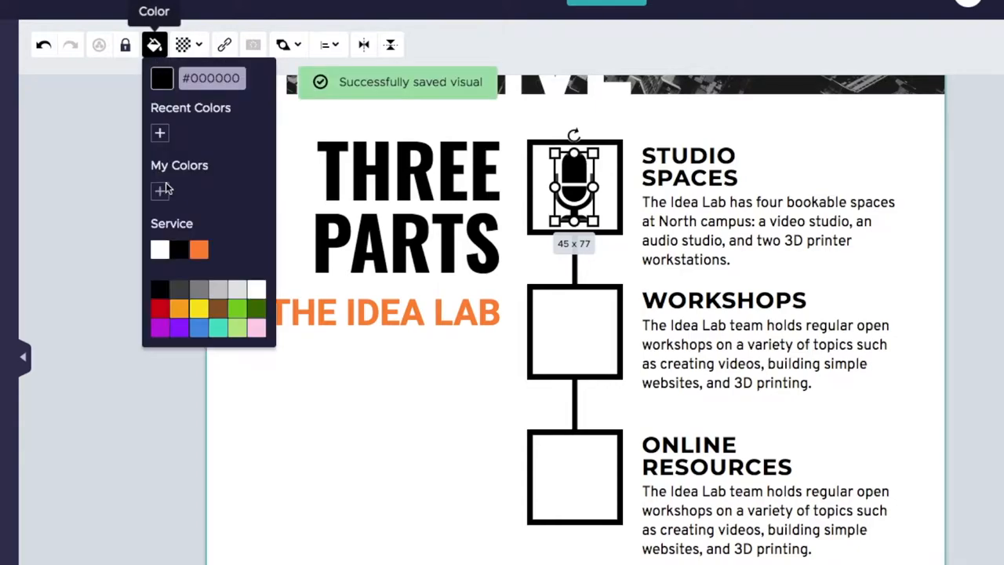
mouse_move(198, 250)
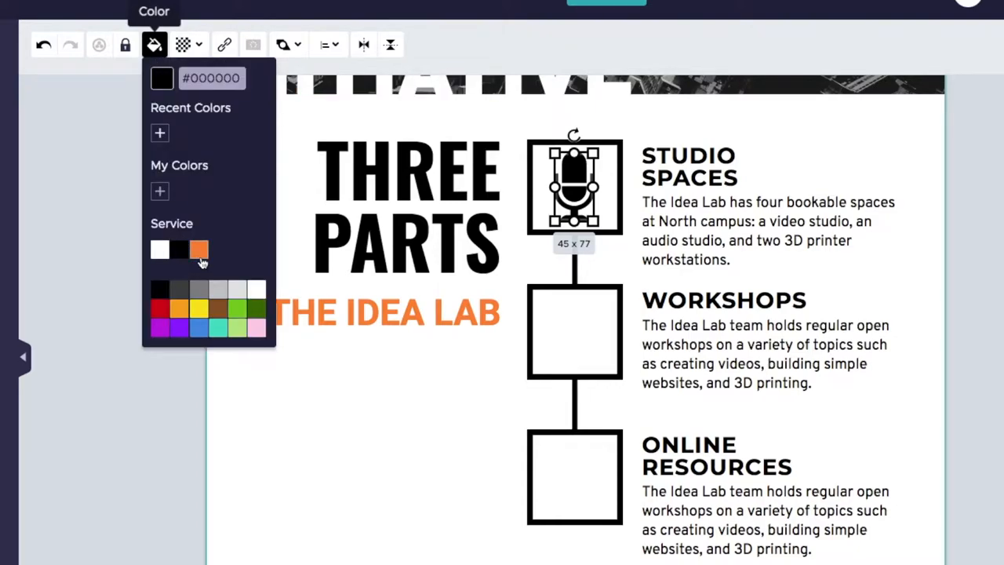
click(197, 250)
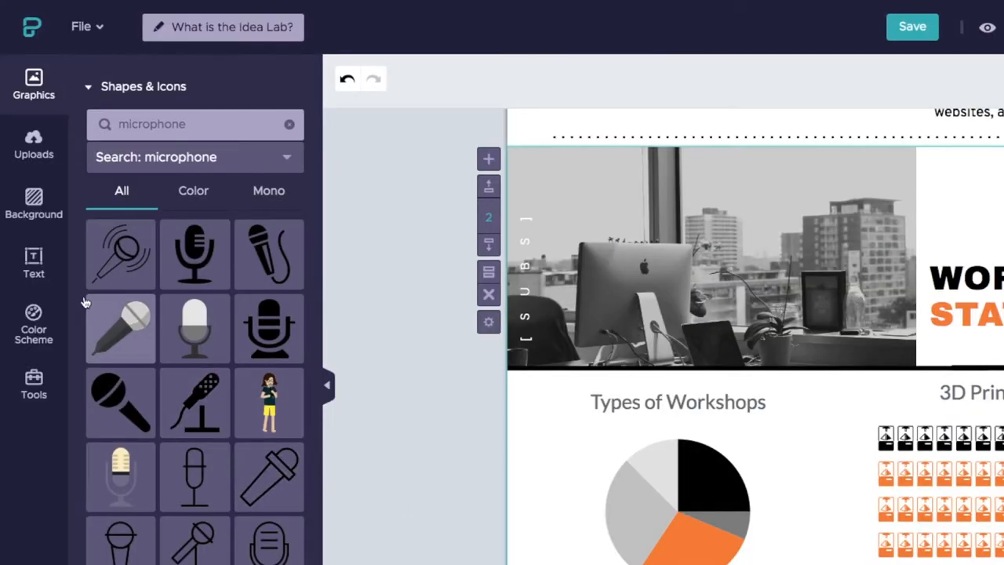
- Upload 3D PRINT LOGO.jpg from the computer into Uploaded Images
click(33, 145)
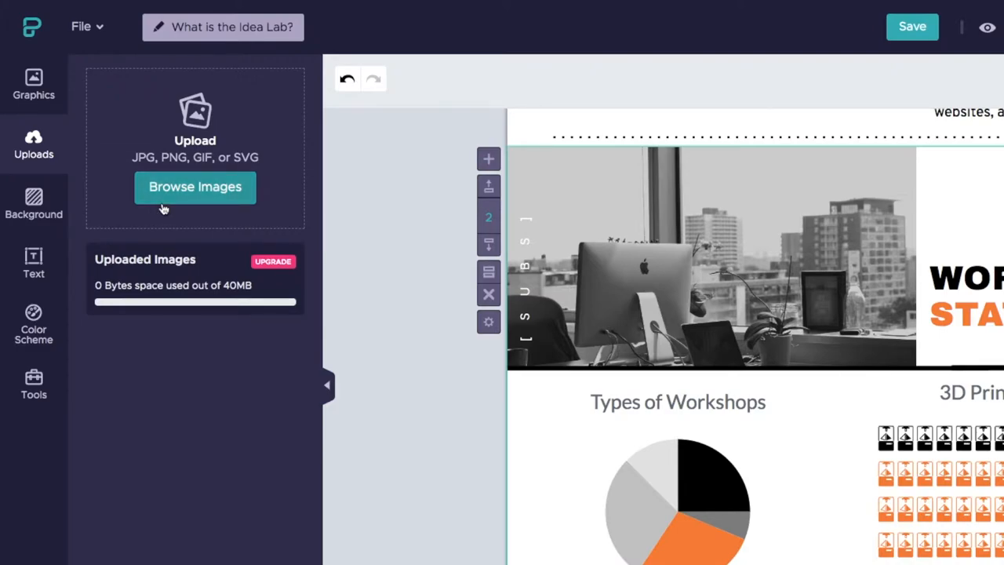
click(194, 187)
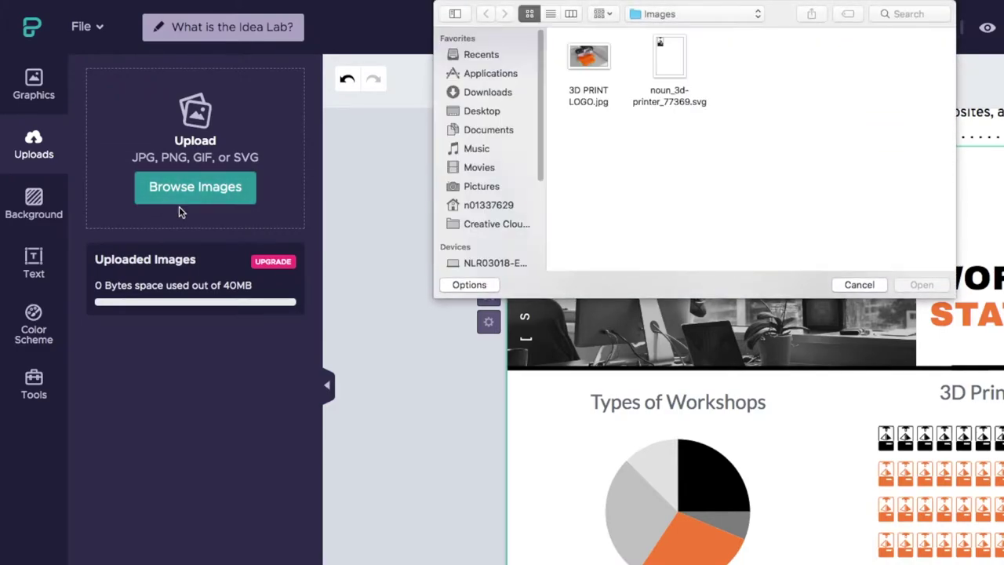
click(588, 56)
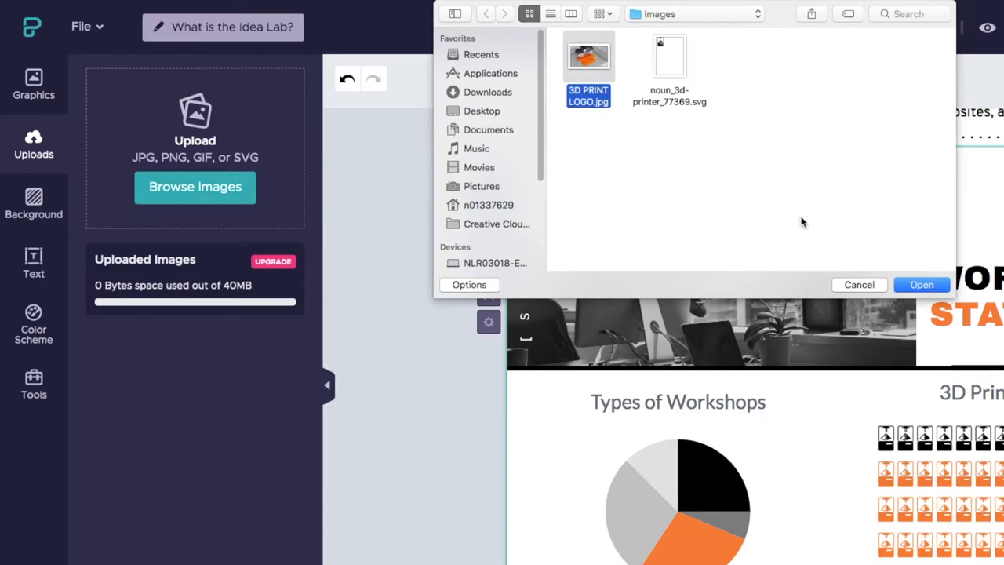
mouse_move(922, 286)
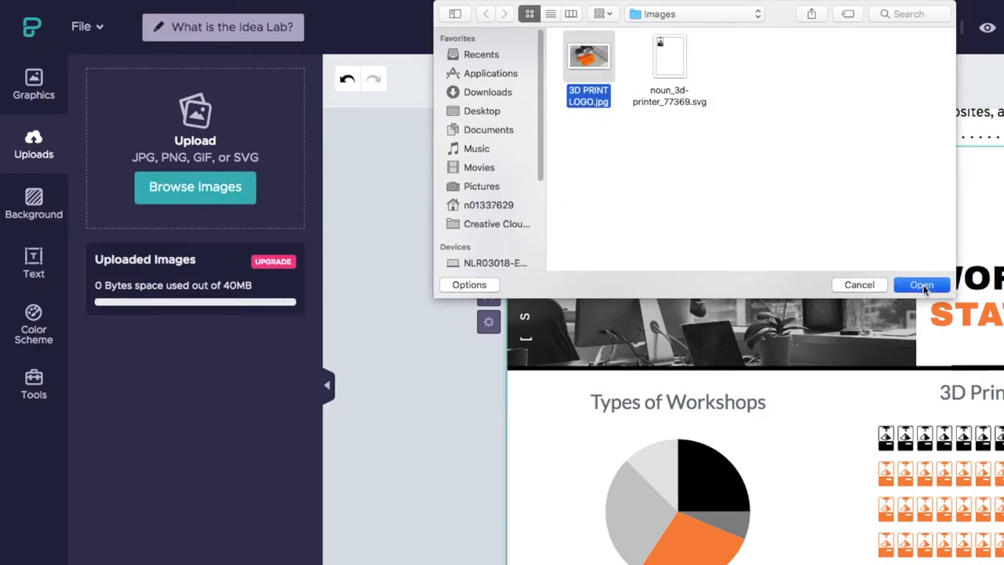
click(922, 285)
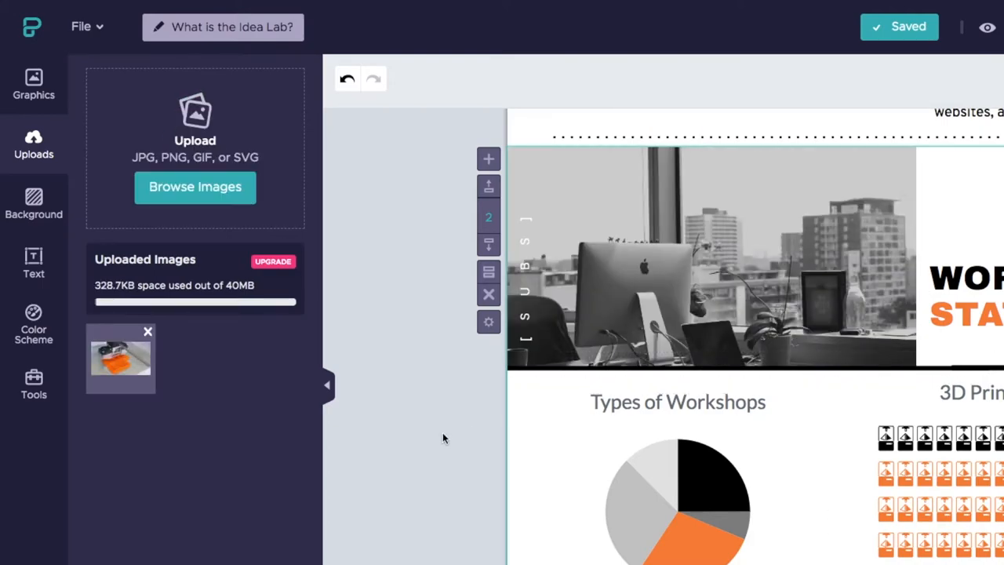
- Drag the uploaded 3D-printer photo onto the Workshop Statistics banner, replacing the office photo
drag(119, 357, 404, 330)
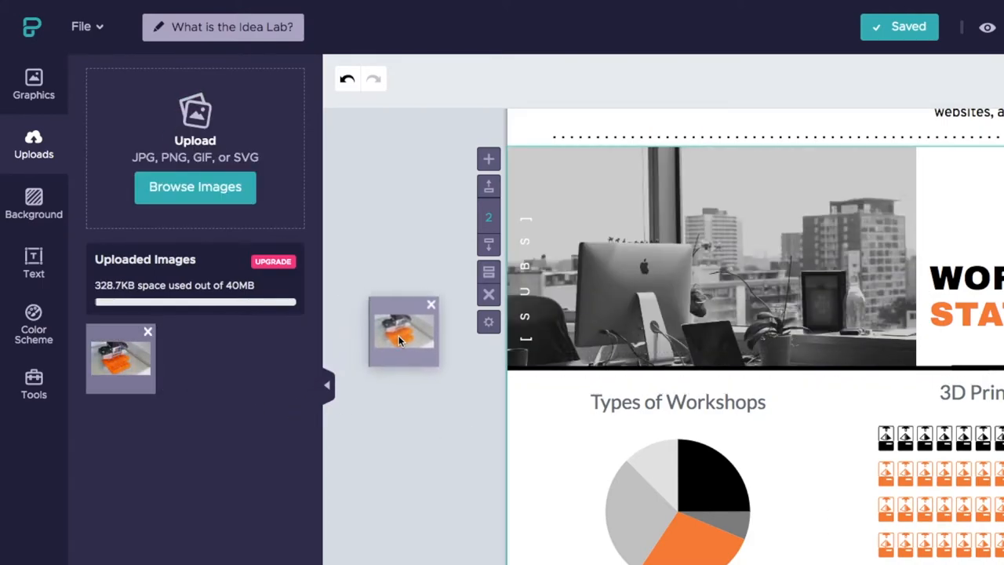
drag(405, 330, 709, 251)
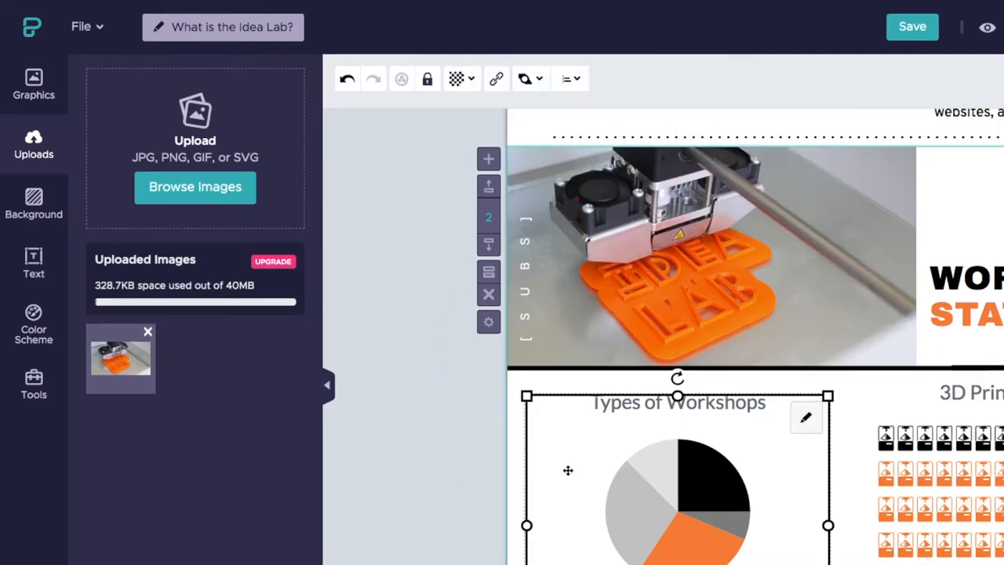
click(24, 61)
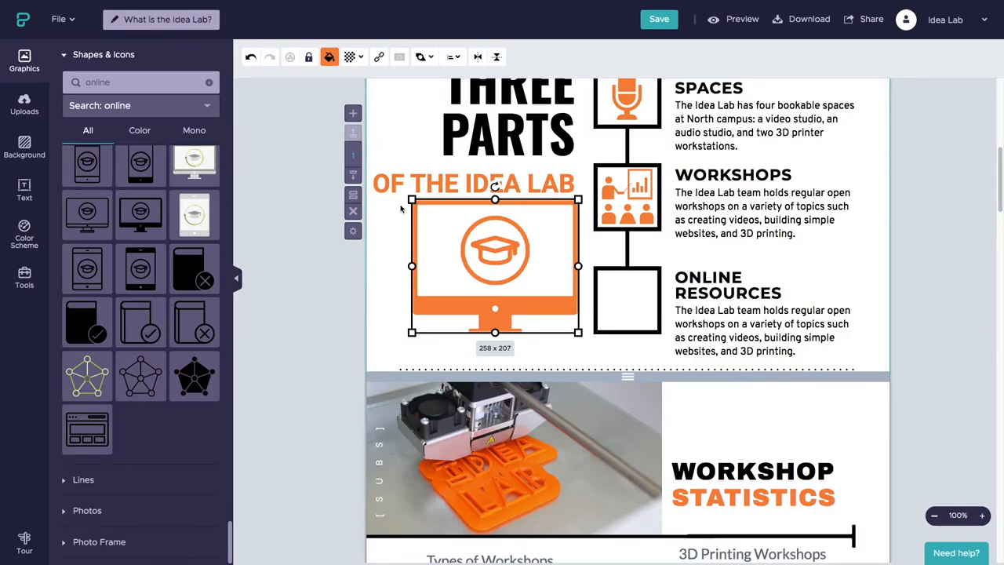
- Shrink the orange monitor icon proportionally with Shift-drag on its corner handles
key(shift)
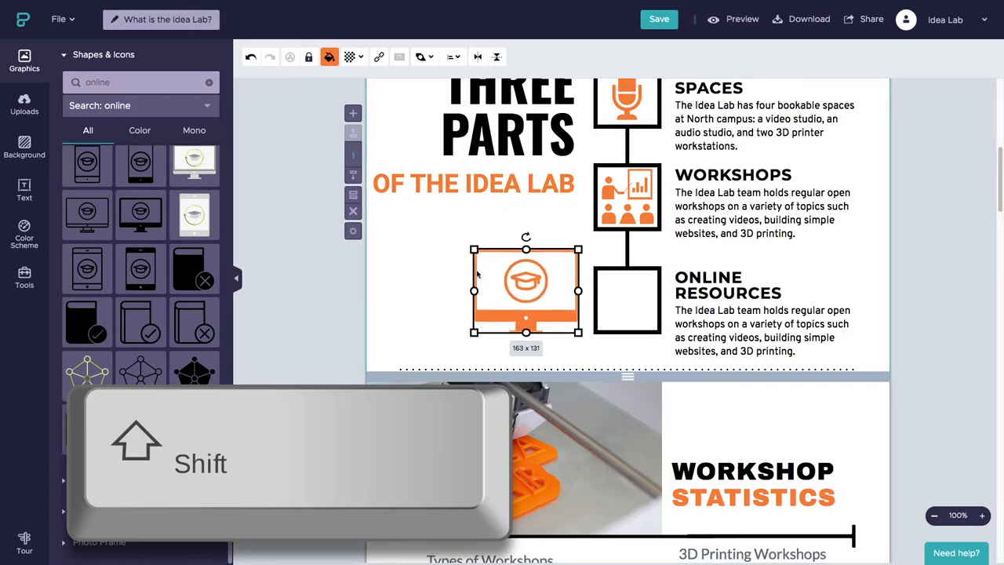
drag(474, 248, 436, 220)
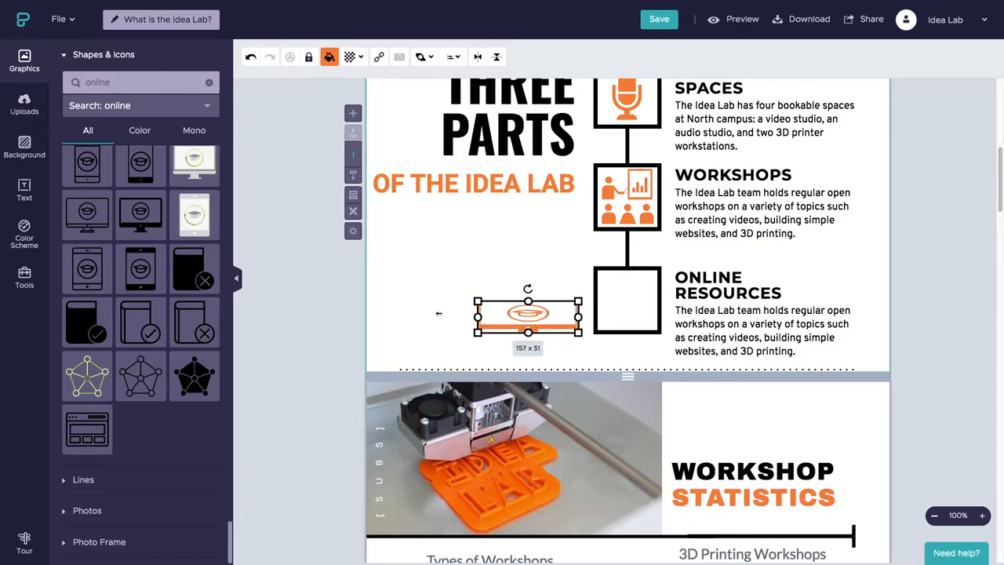
drag(477, 317, 392, 317)
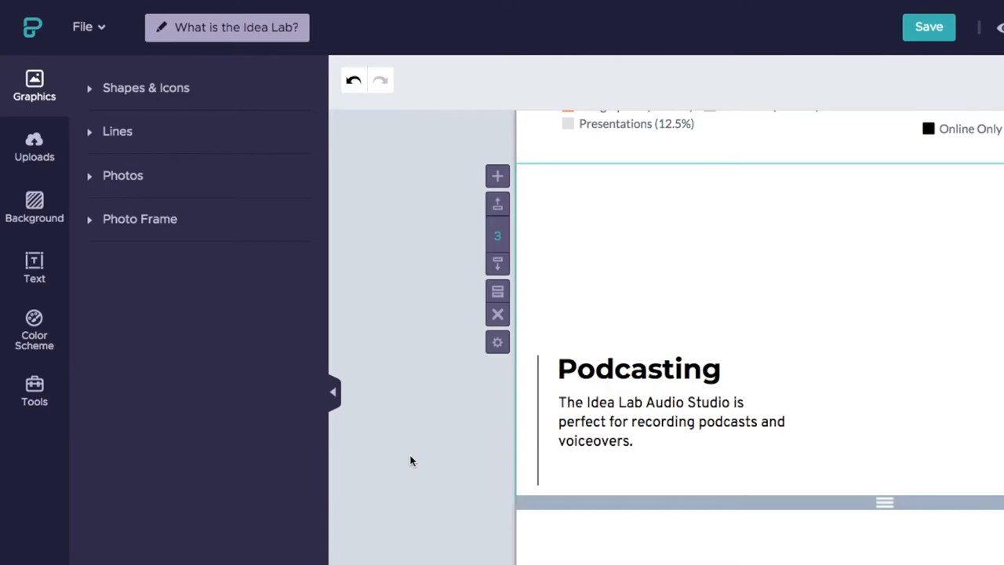
mouse_move(97, 232)
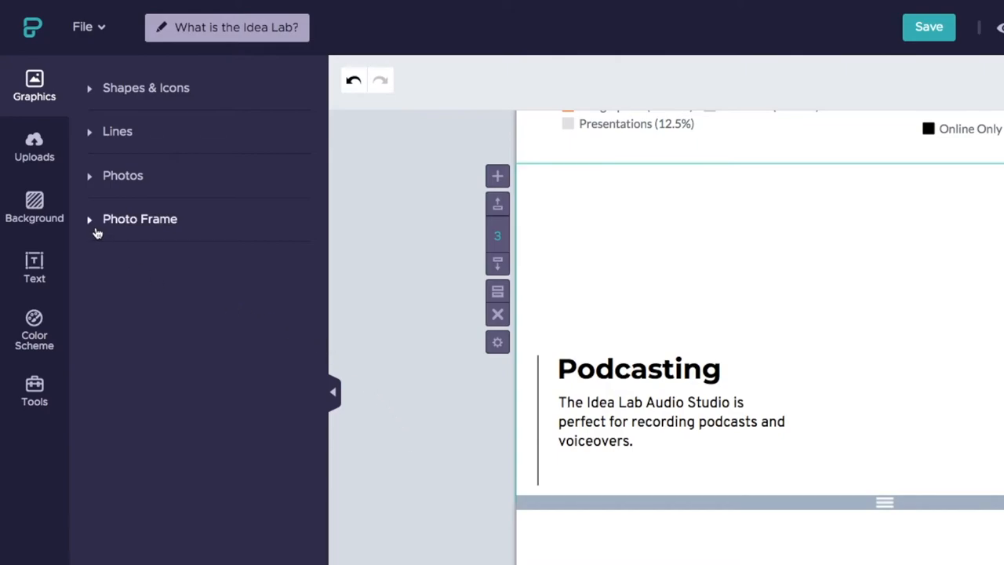